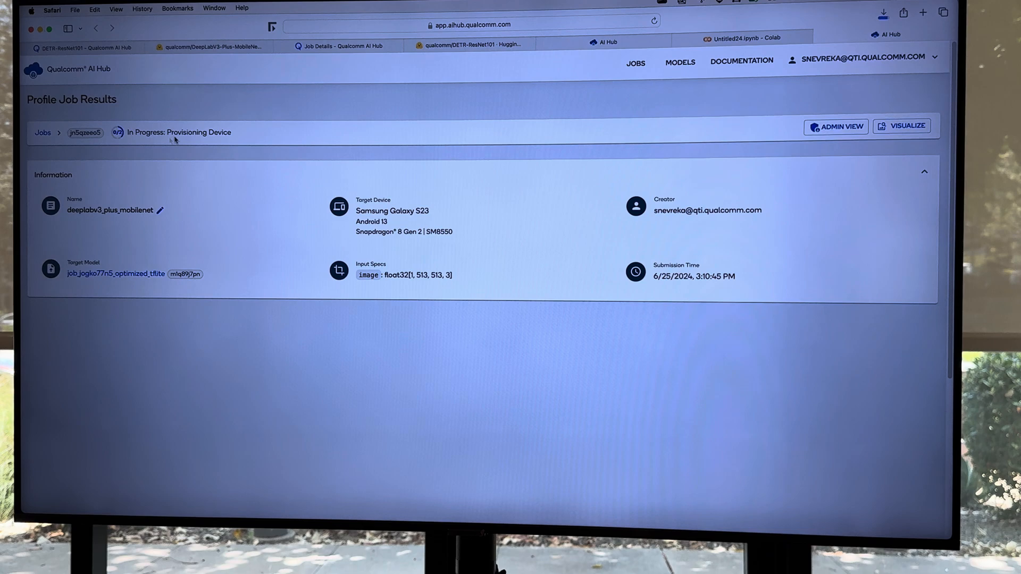
# Wait on the Profile Job Results page for the Galaxy S23 profile job to report 13.2 ms inference.
pyautogui.doubleClick(197, 126)
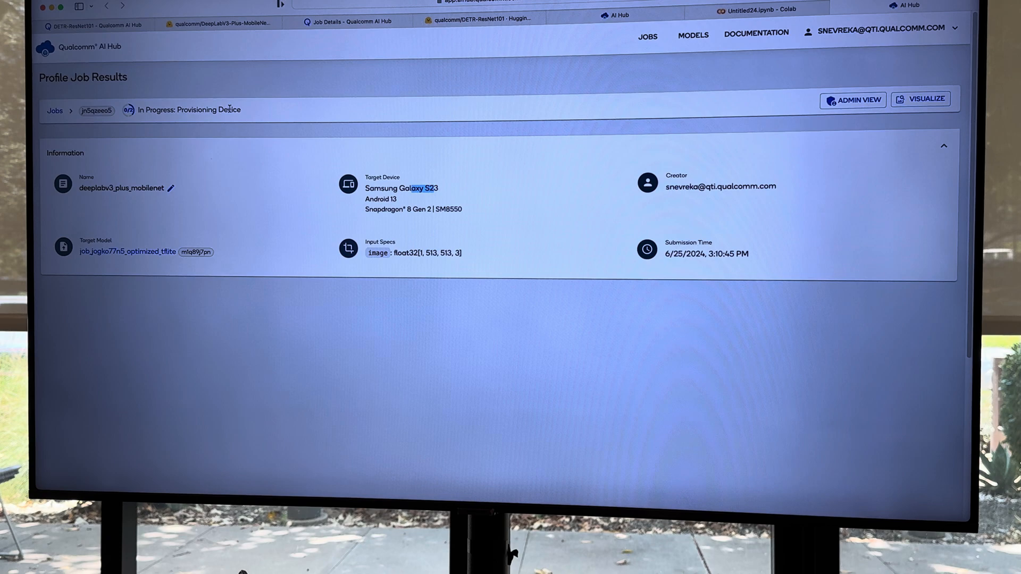
pyautogui.moveTo(189, 109)
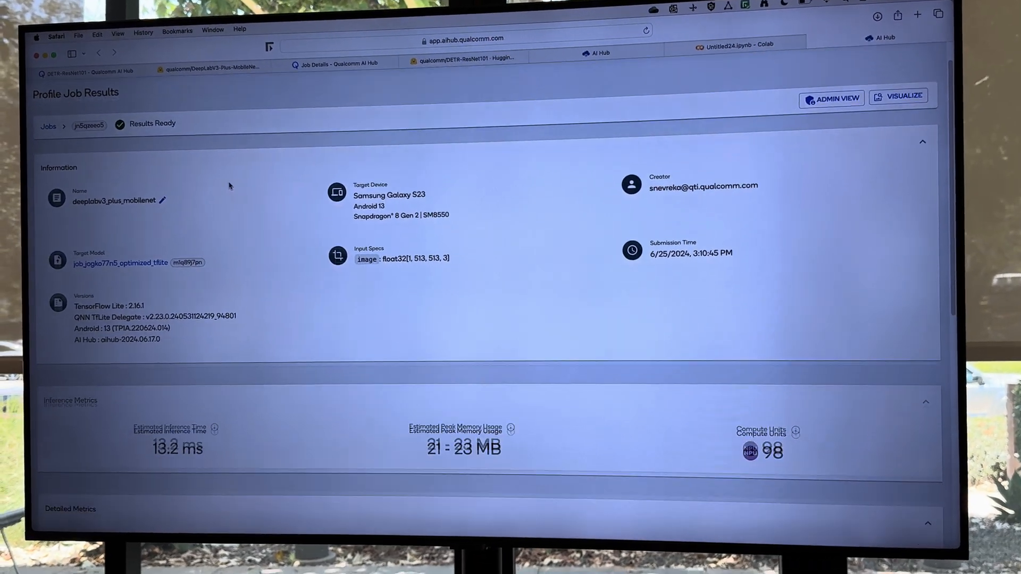
pyautogui.scroll(-3)
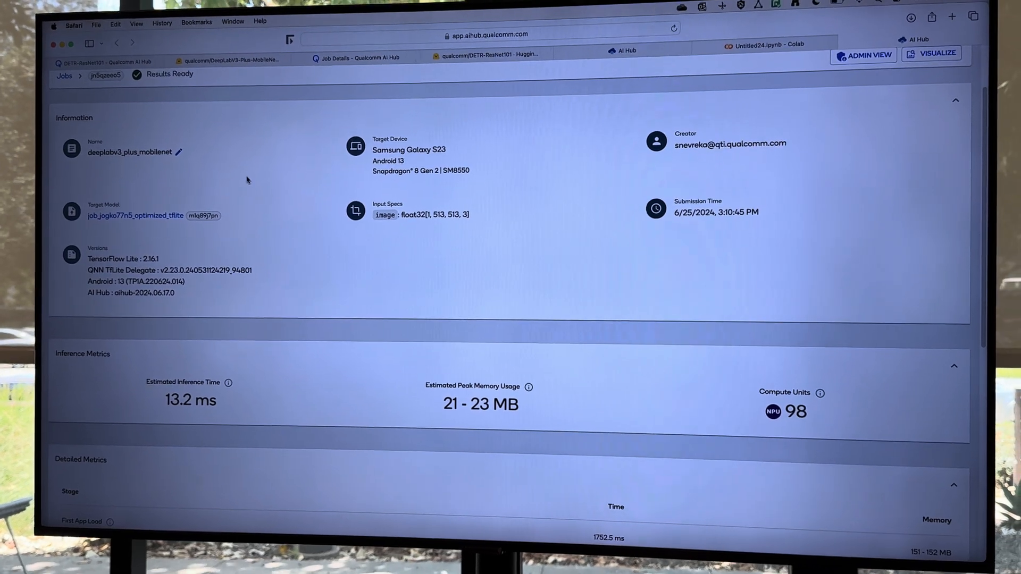
pyautogui.scroll(-3)
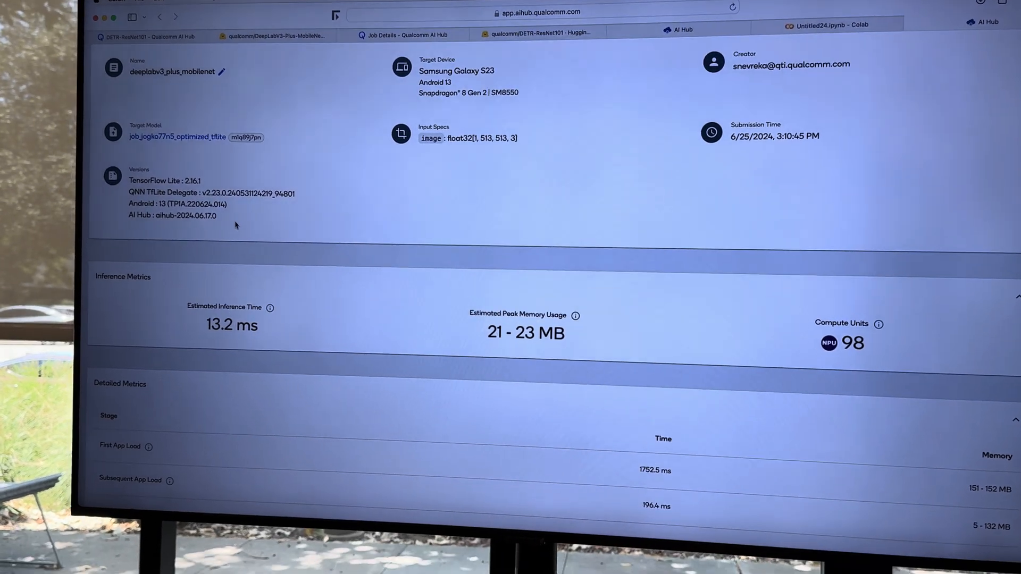
pyautogui.scroll(-3)
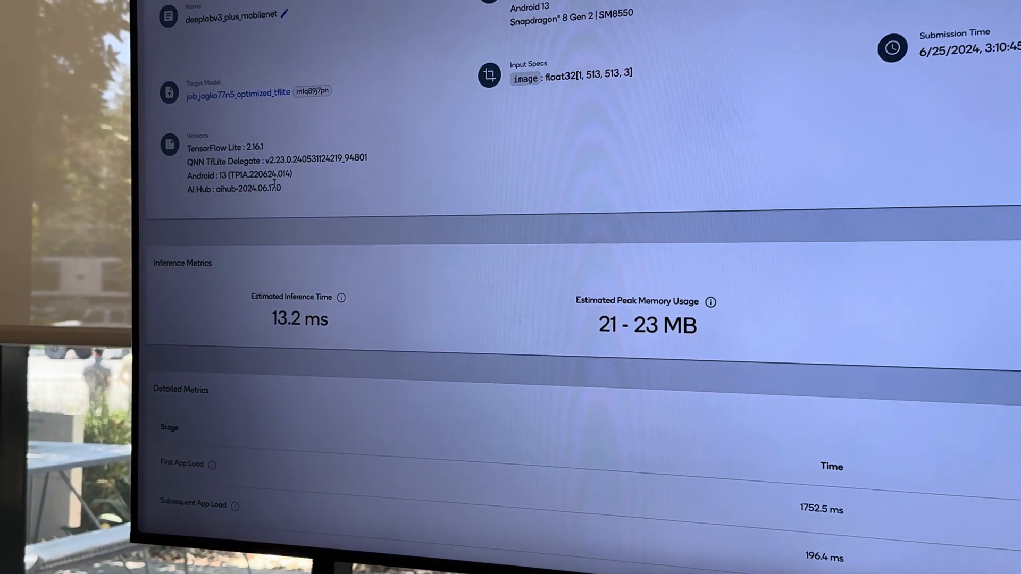
pyautogui.scroll(-3)
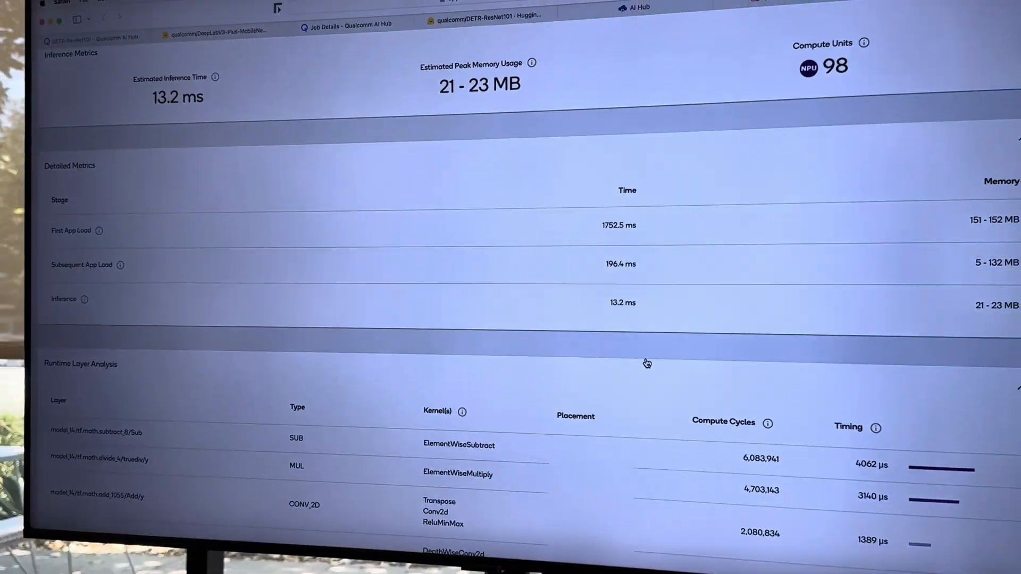
pyautogui.scroll(3)
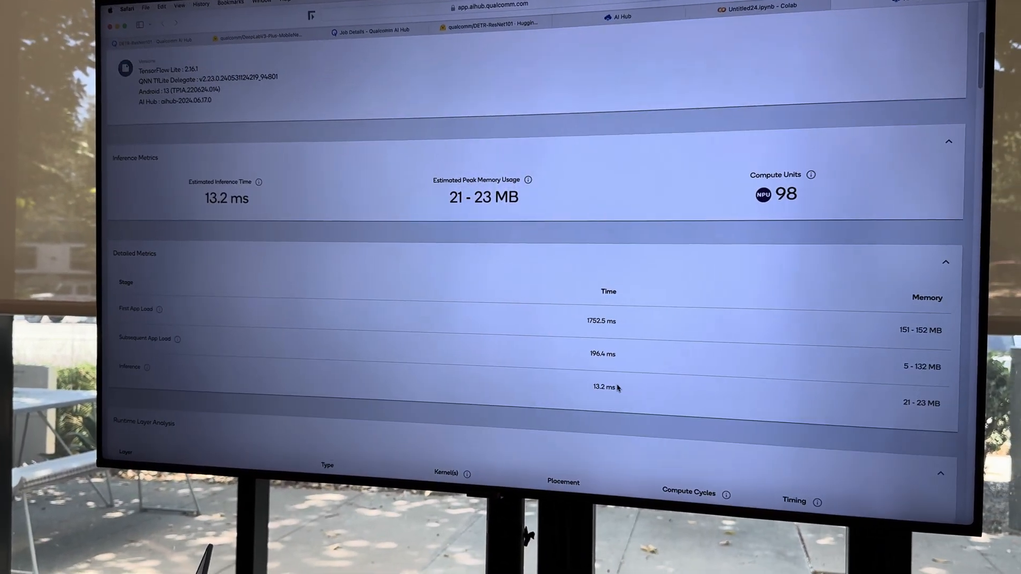
pyautogui.scroll(3)
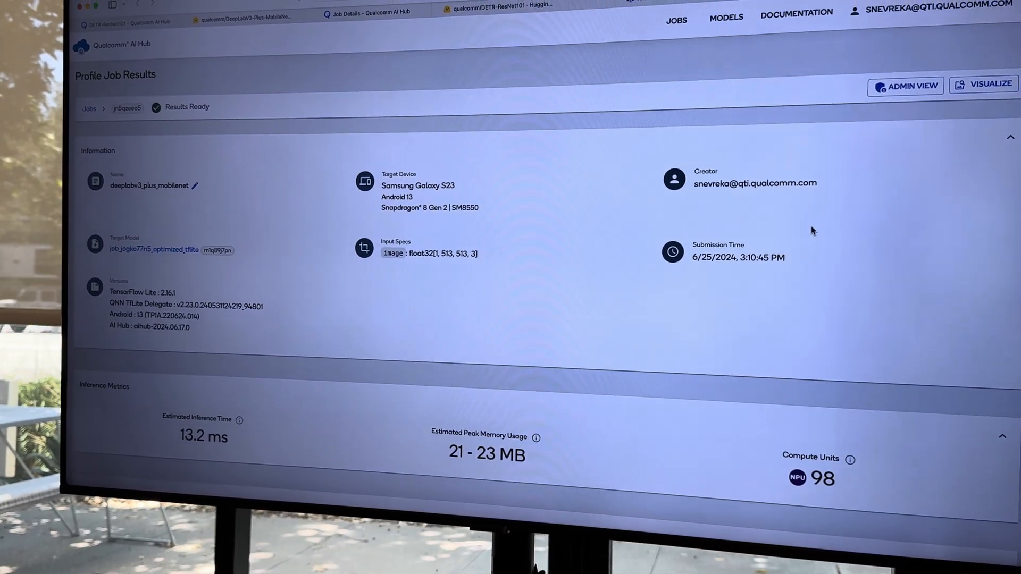
# Switch to the aihub.qualcomm.com landing page showing models explorable by IoT, Mobile and Compute.
pyautogui.click(982, 83)
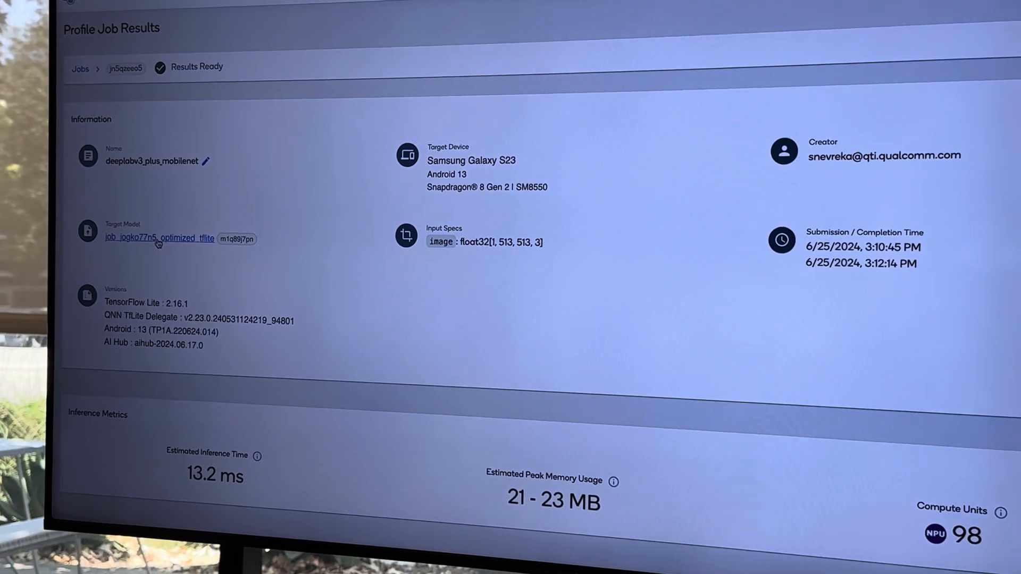
pyautogui.click(159, 237)
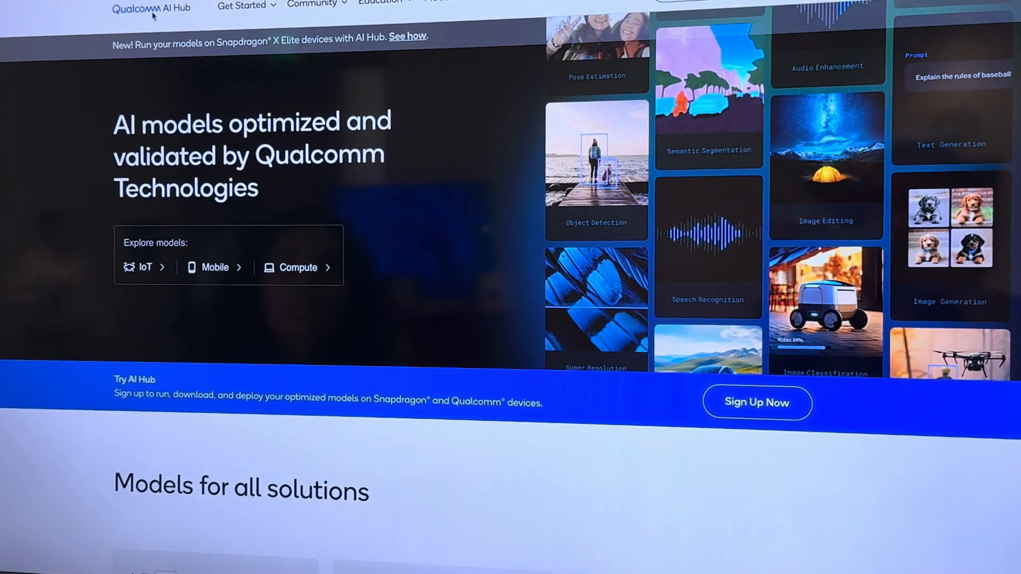
# Scroll down the Compute catalogue to the 94 model cards including AOT-GAN and ConvNext-Tiny.
pyautogui.scroll(-3)
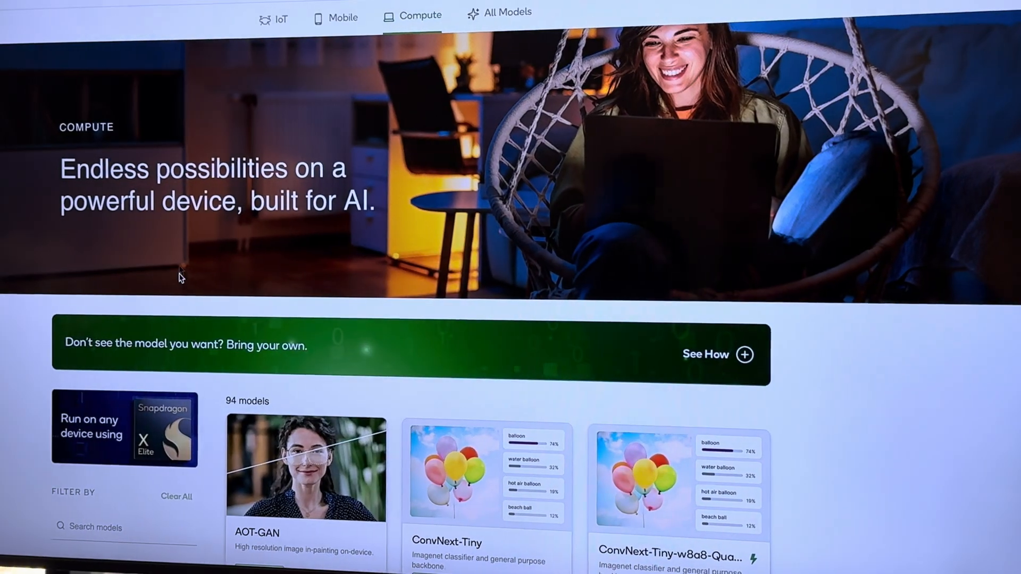
pyautogui.scroll(-3)
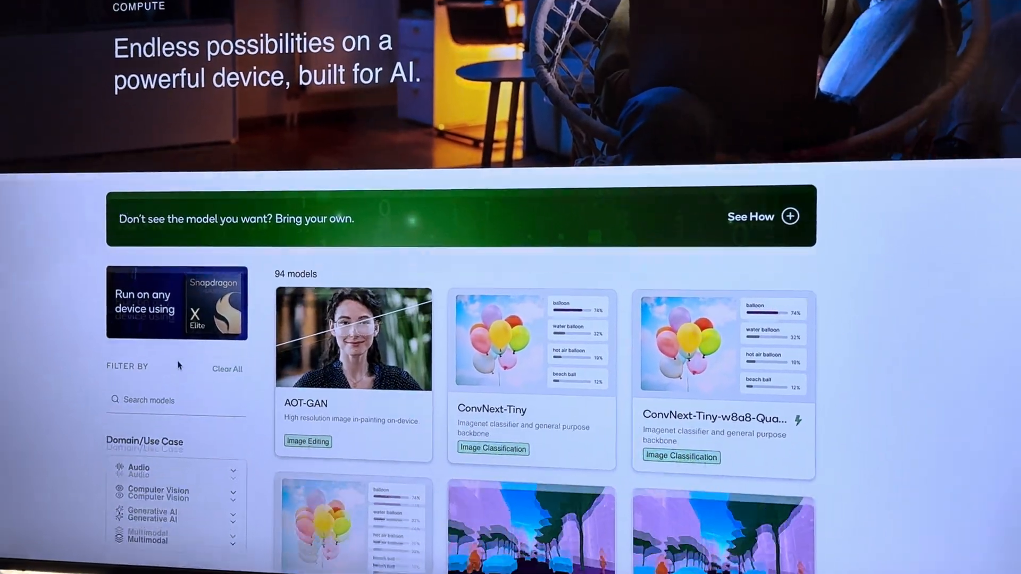
pyautogui.scroll(-3)
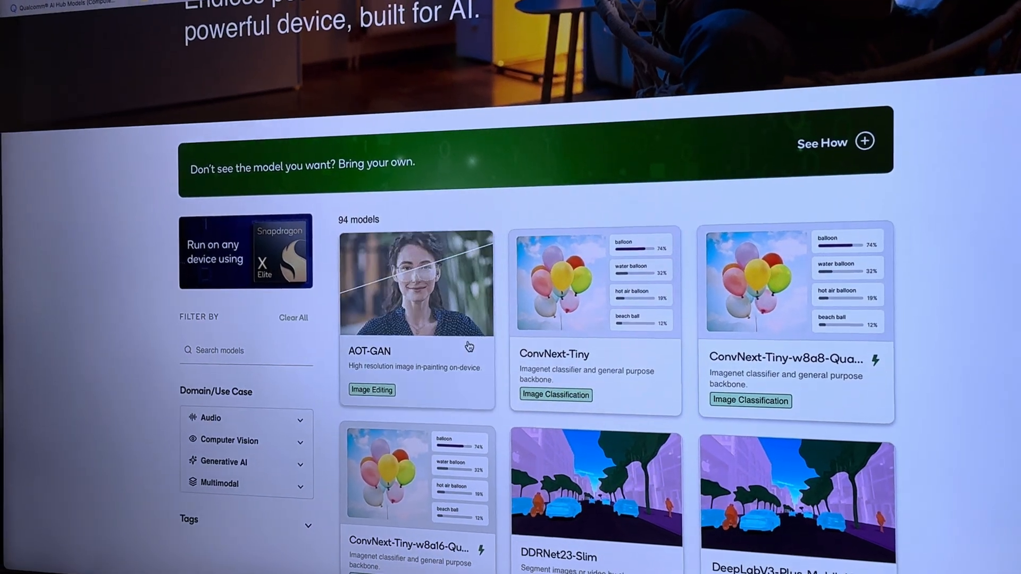